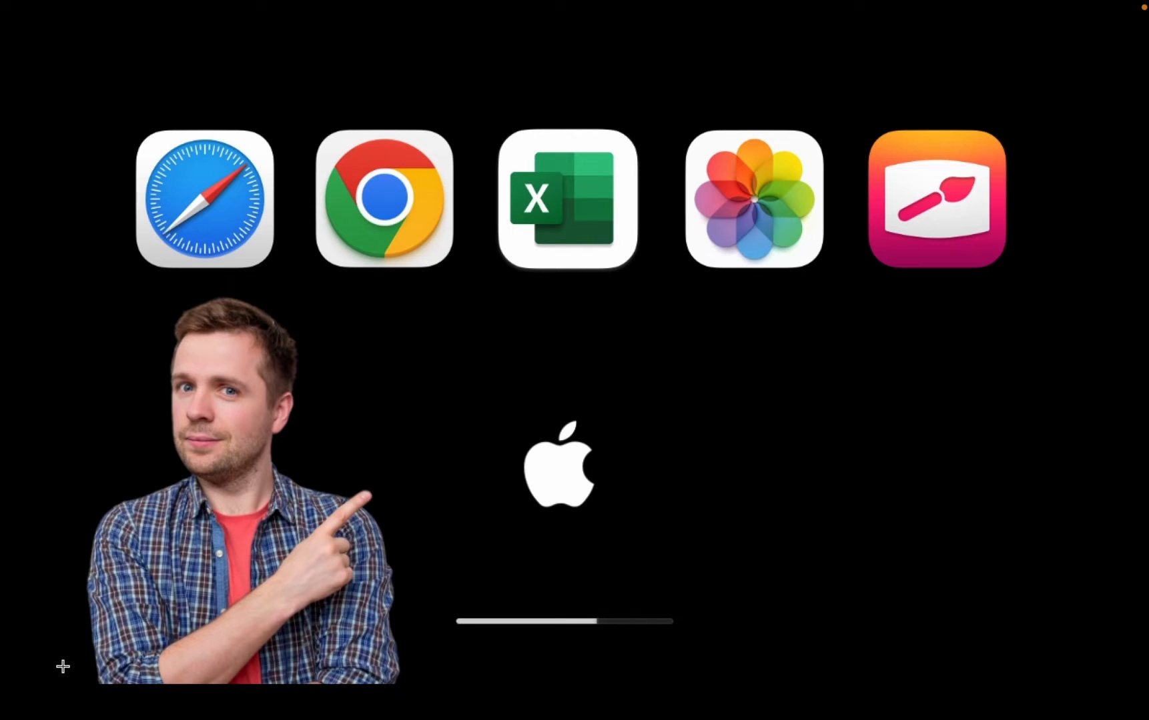
Step: Go to General, then Login Items, to view the apps that open at login
click(22, 46)
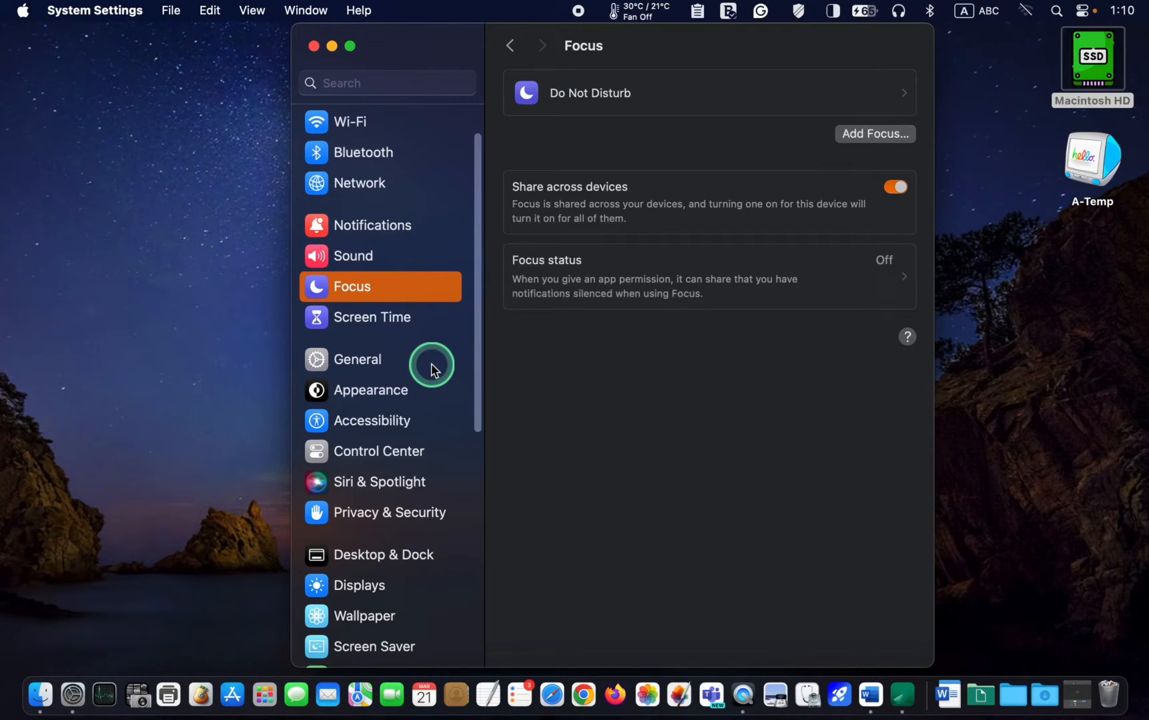
click(358, 358)
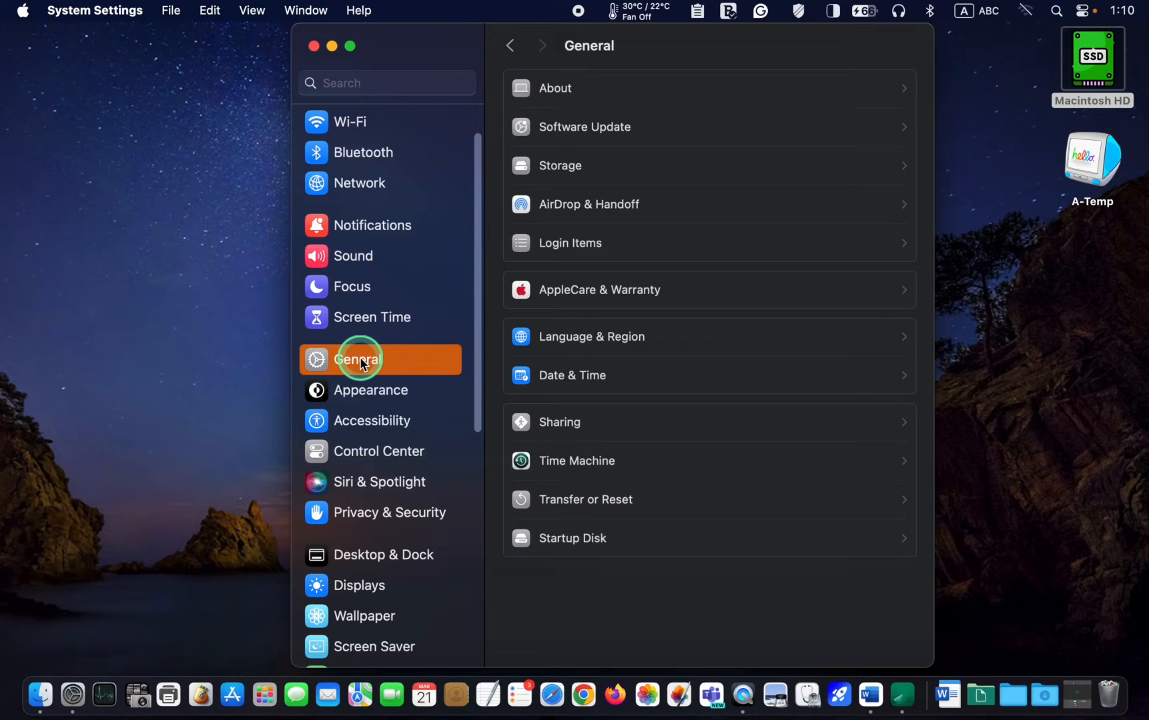
mouse_move(595, 243)
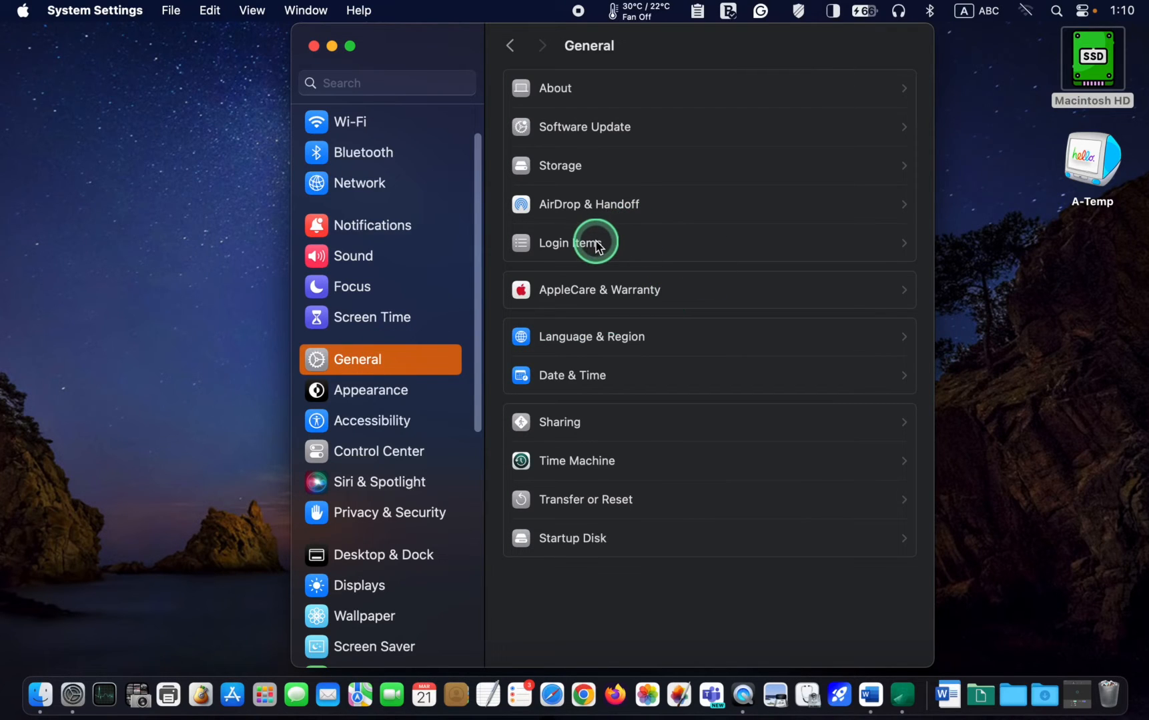
click(566, 243)
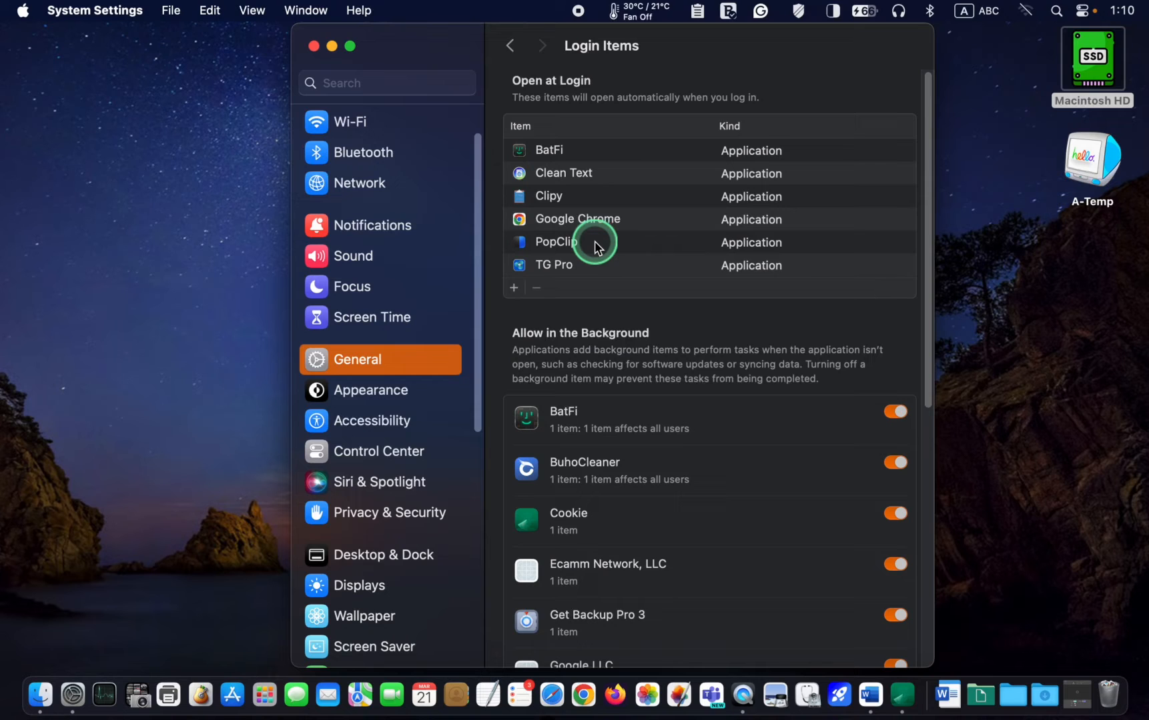
mouse_move(651, 216)
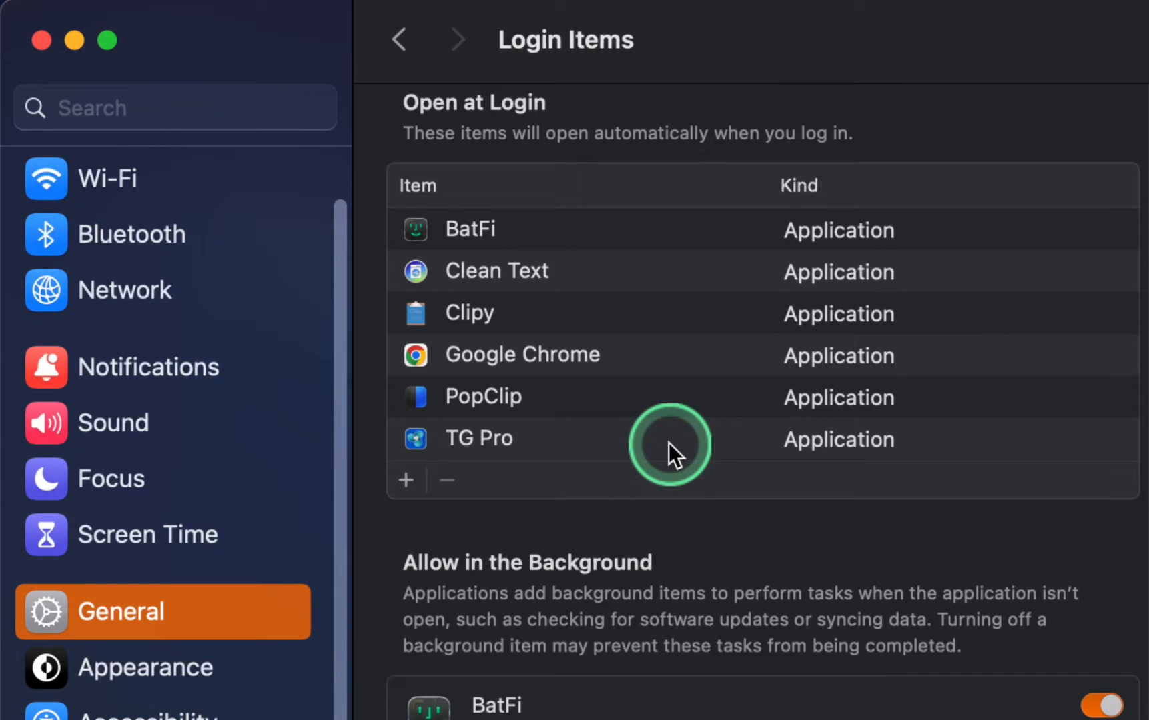
mouse_move(580, 299)
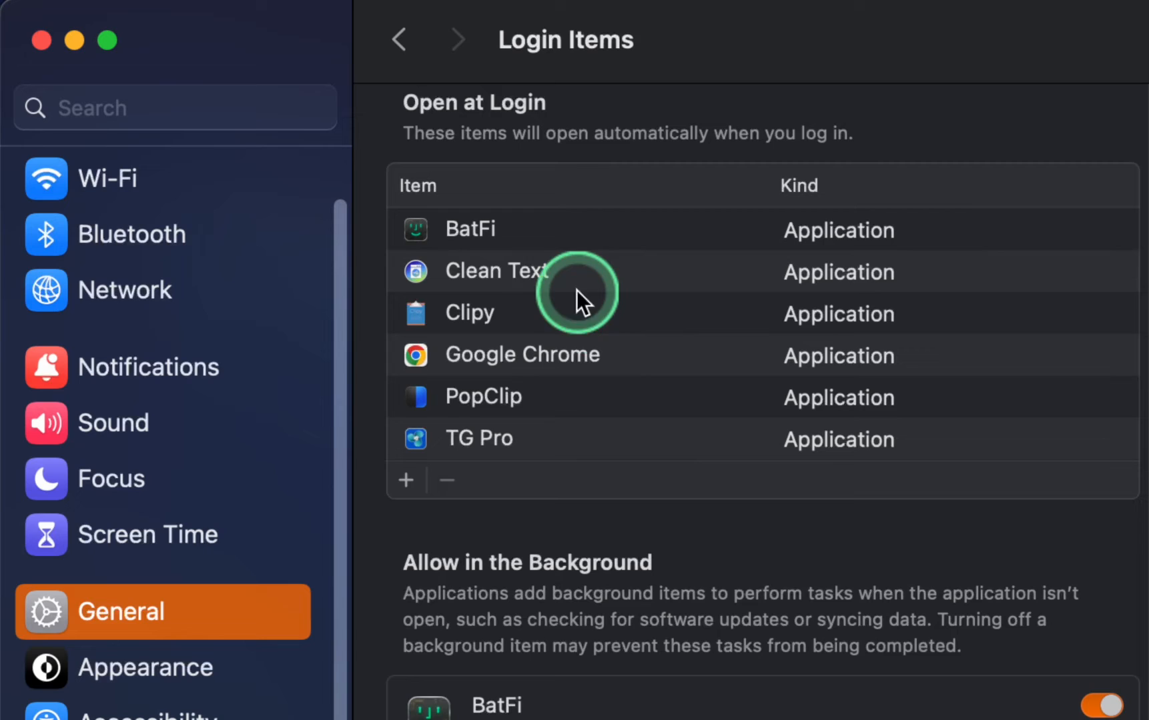
Step: Select Clean Text in the Open at Login list for removal
click(499, 273)
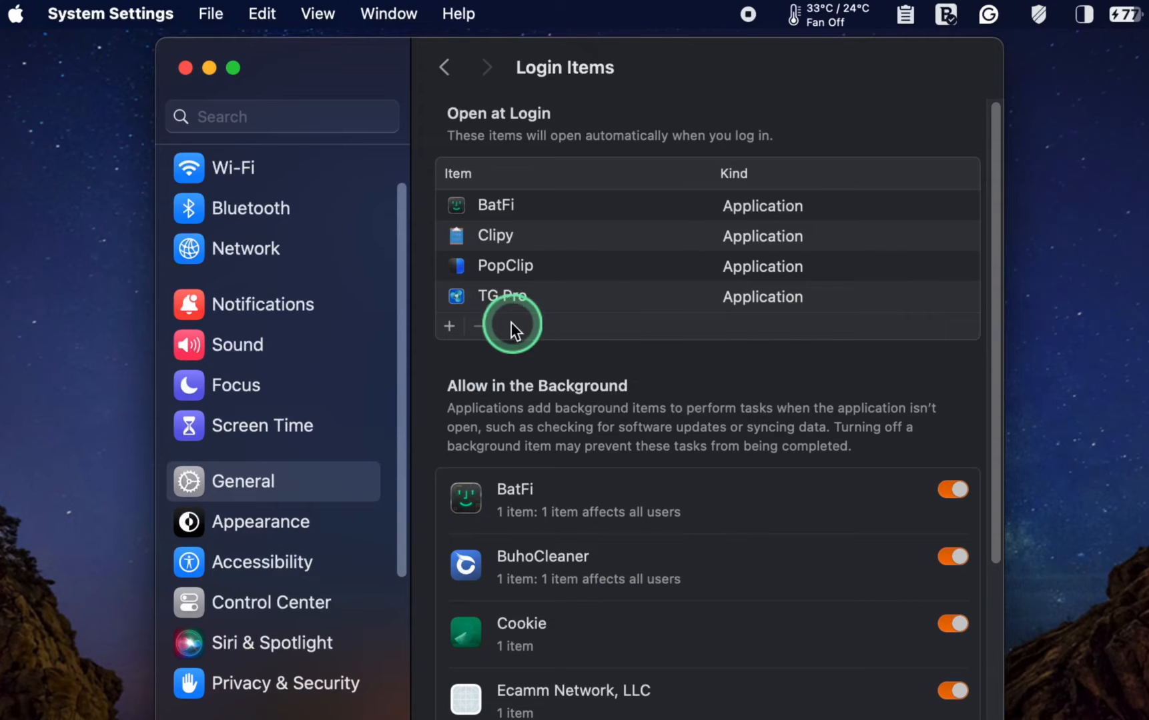
click(449, 326)
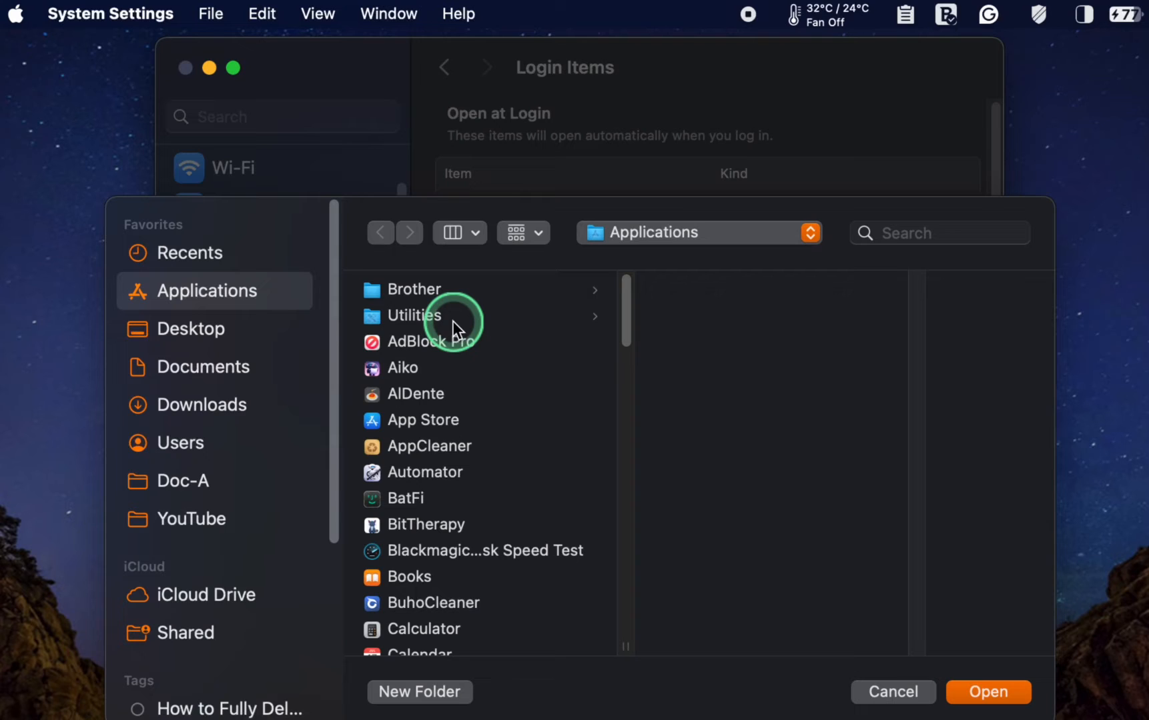
mouse_move(485, 423)
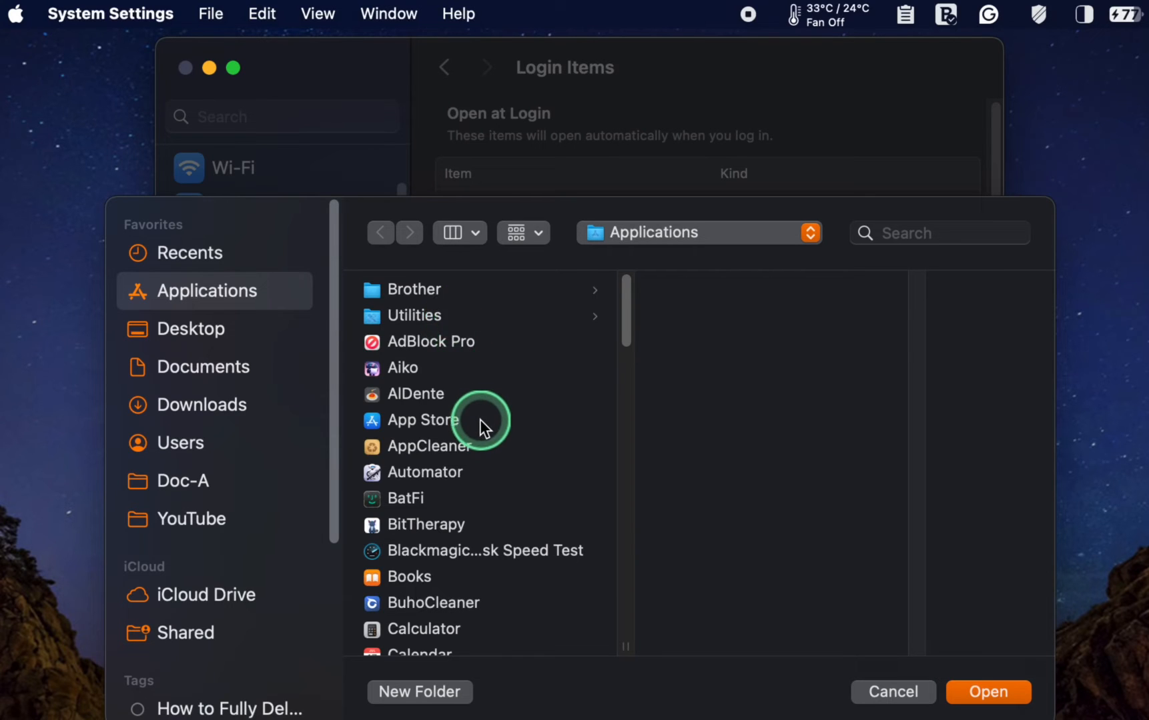
scroll(down, 3)
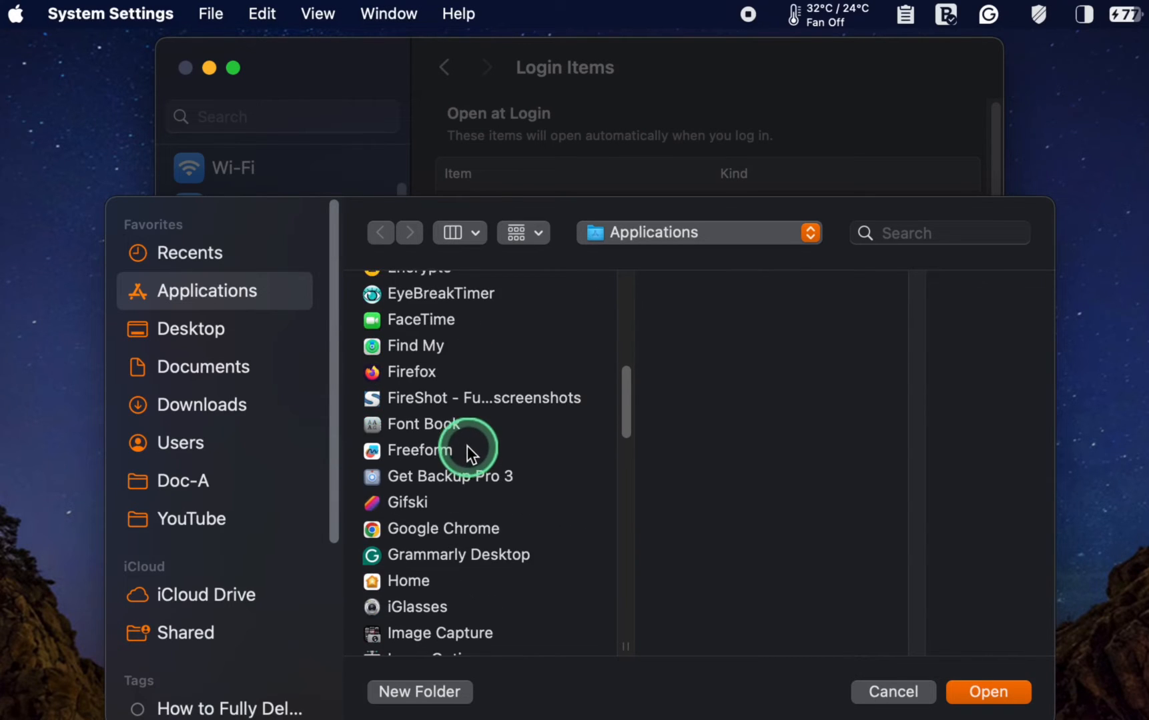
click(442, 529)
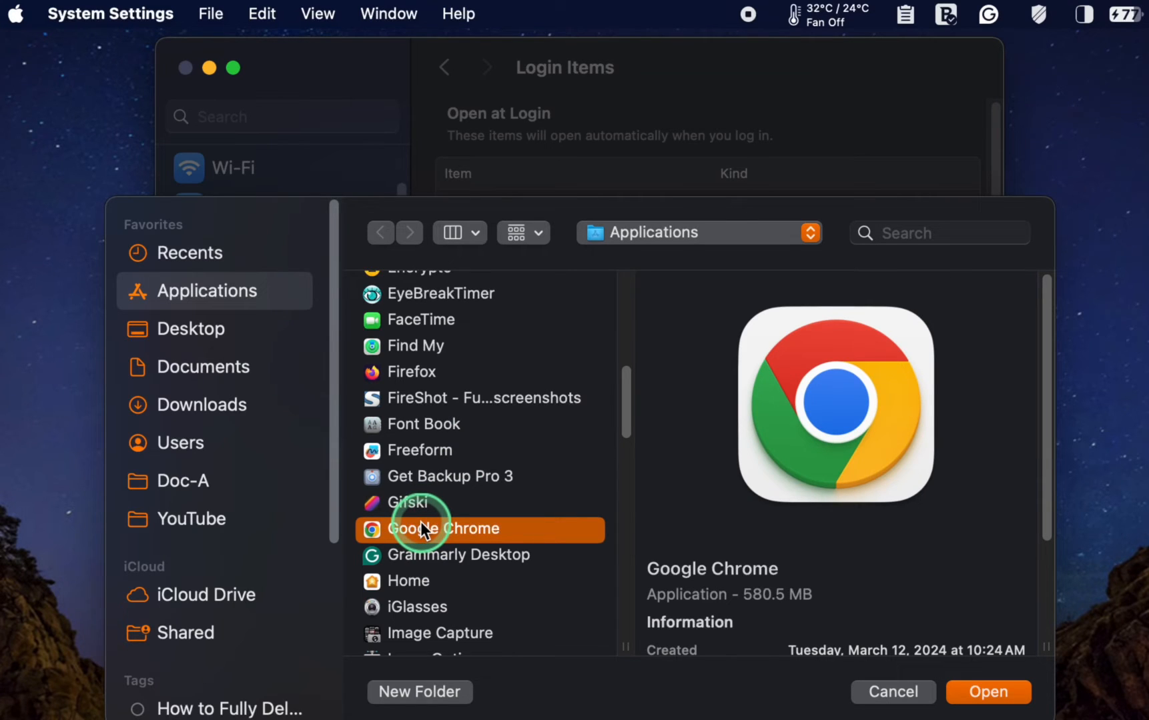
mouse_move(826, 629)
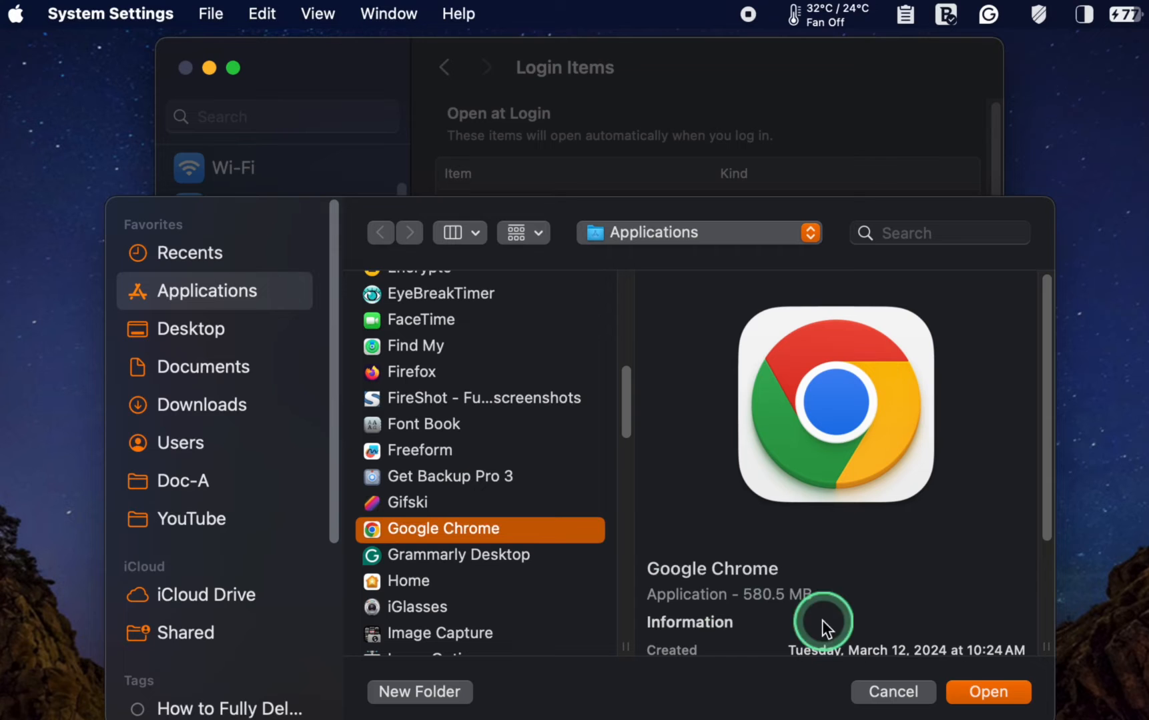
click(987, 692)
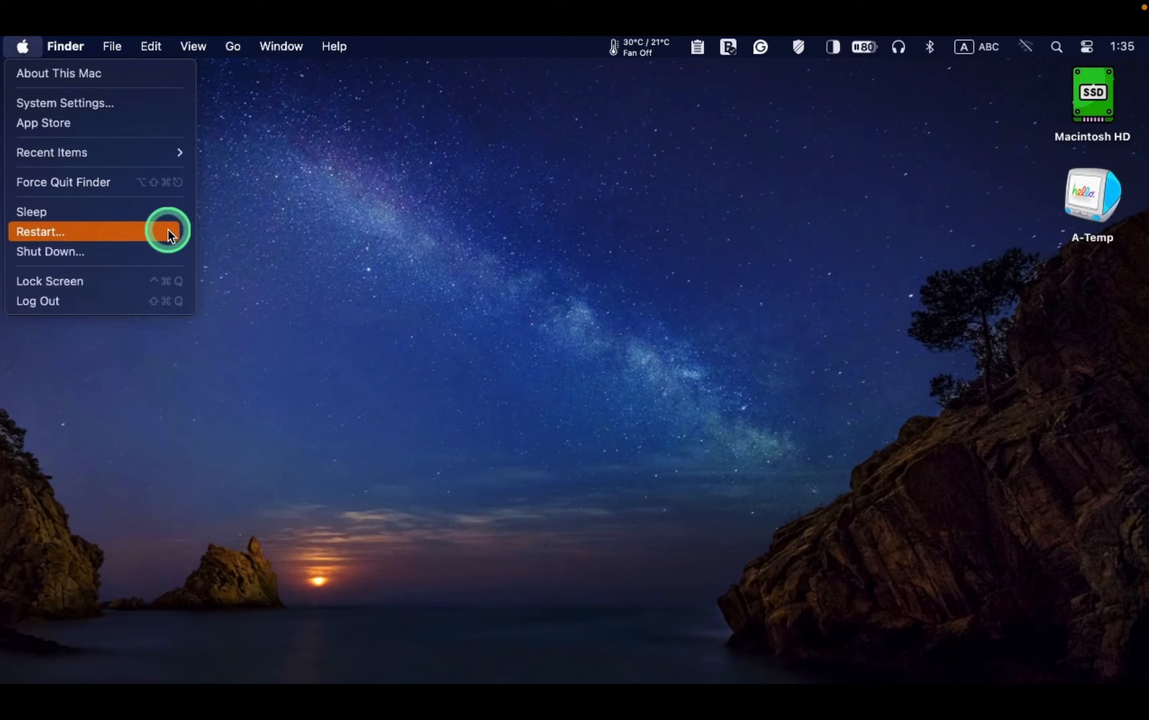
click(41, 231)
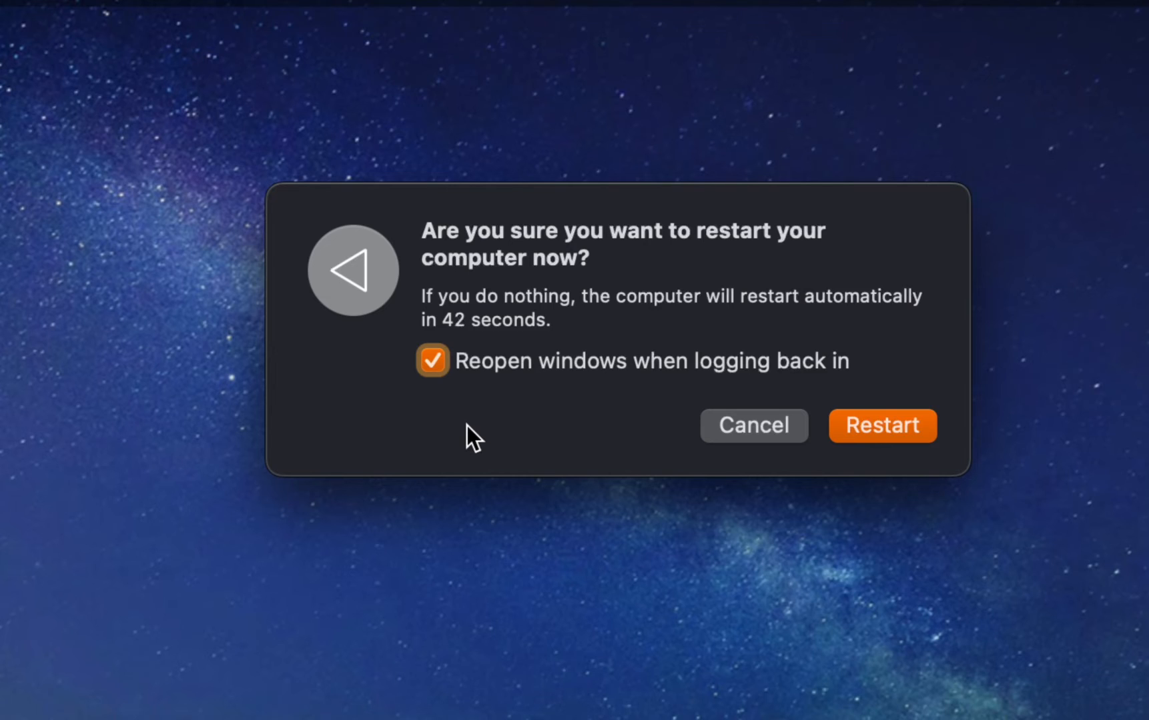
click(431, 361)
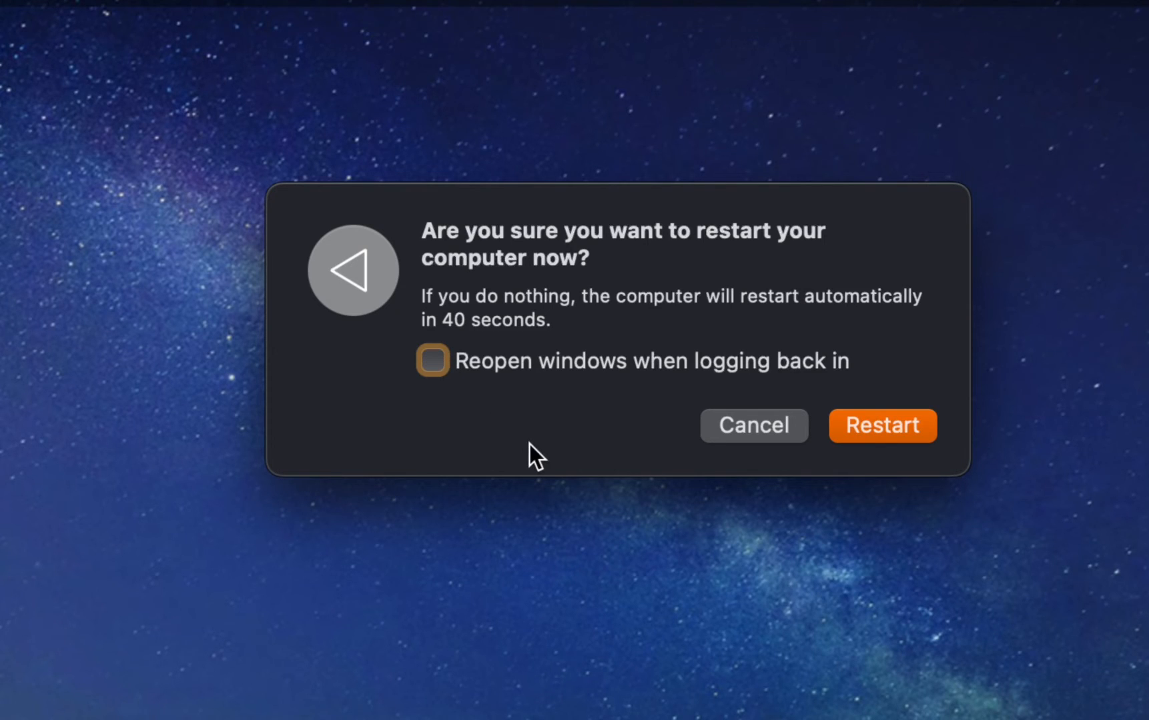
mouse_move(753, 444)
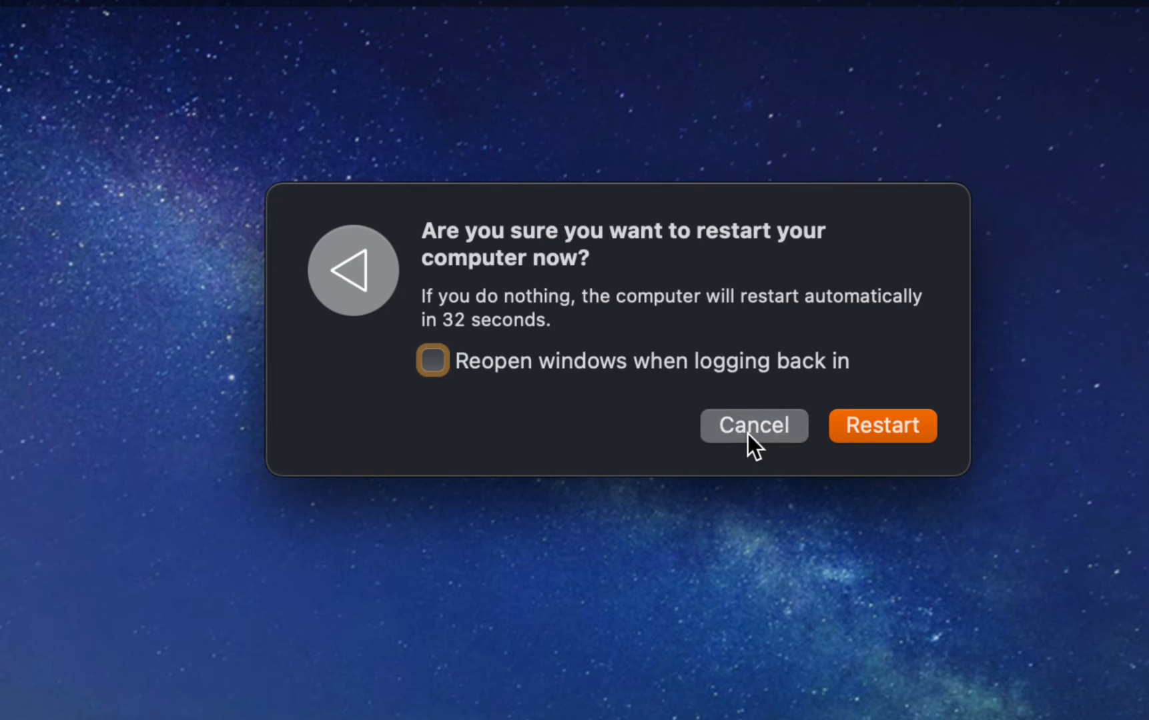
click(752, 425)
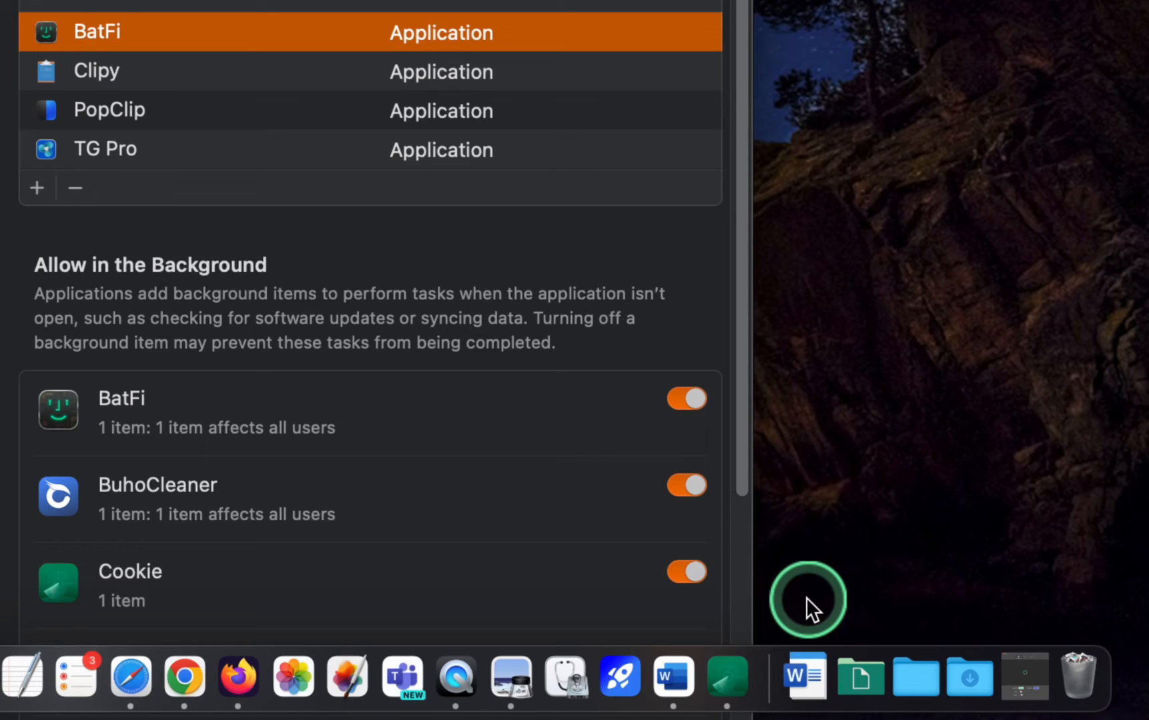
mouse_move(673, 675)
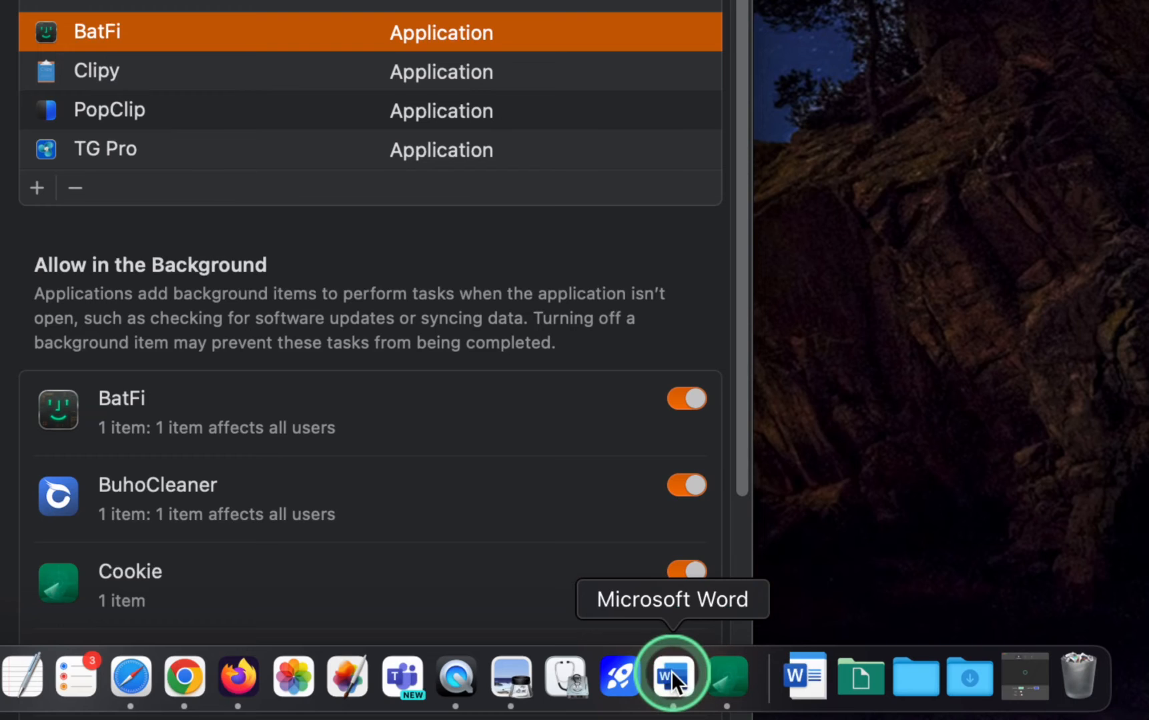
Step: Set Microsoft Word to Open at Login from its Dock icon's Options menu
right_click(670, 675)
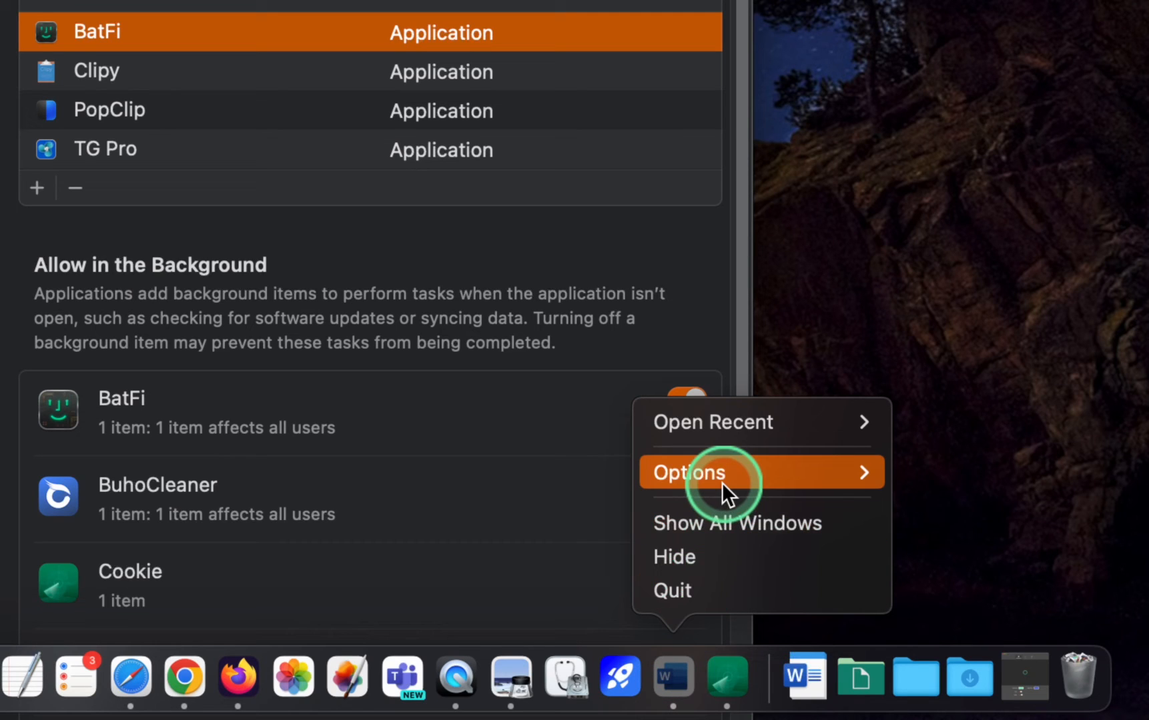
click(687, 472)
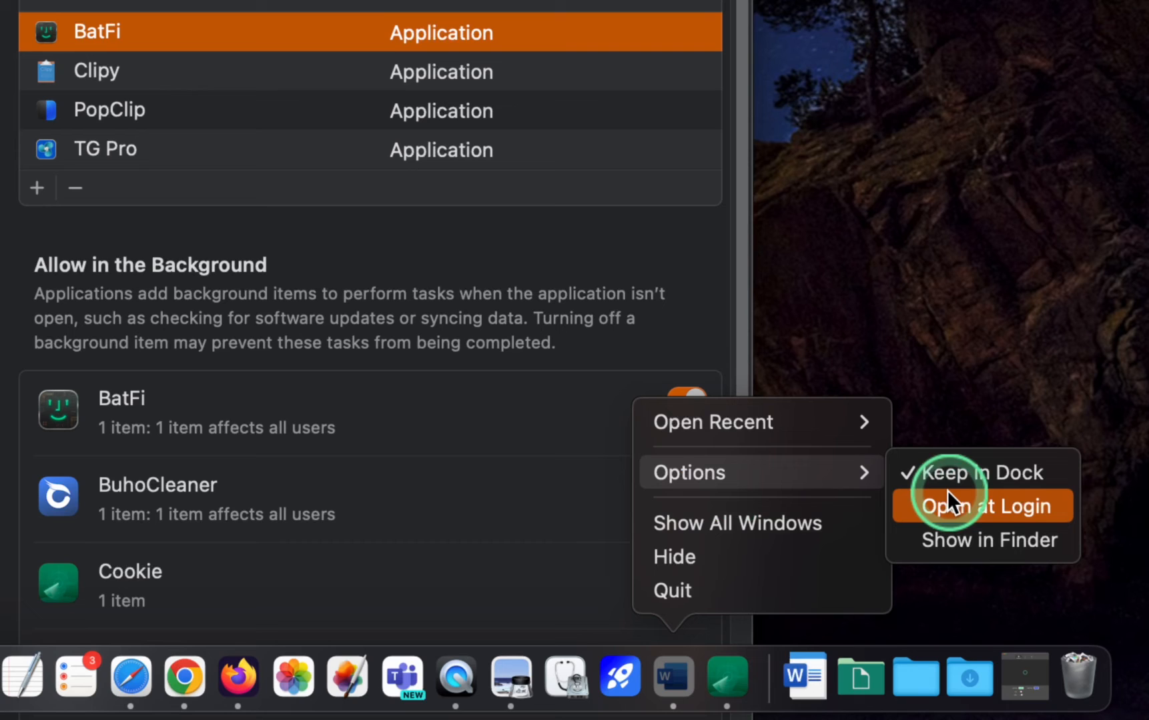
click(988, 507)
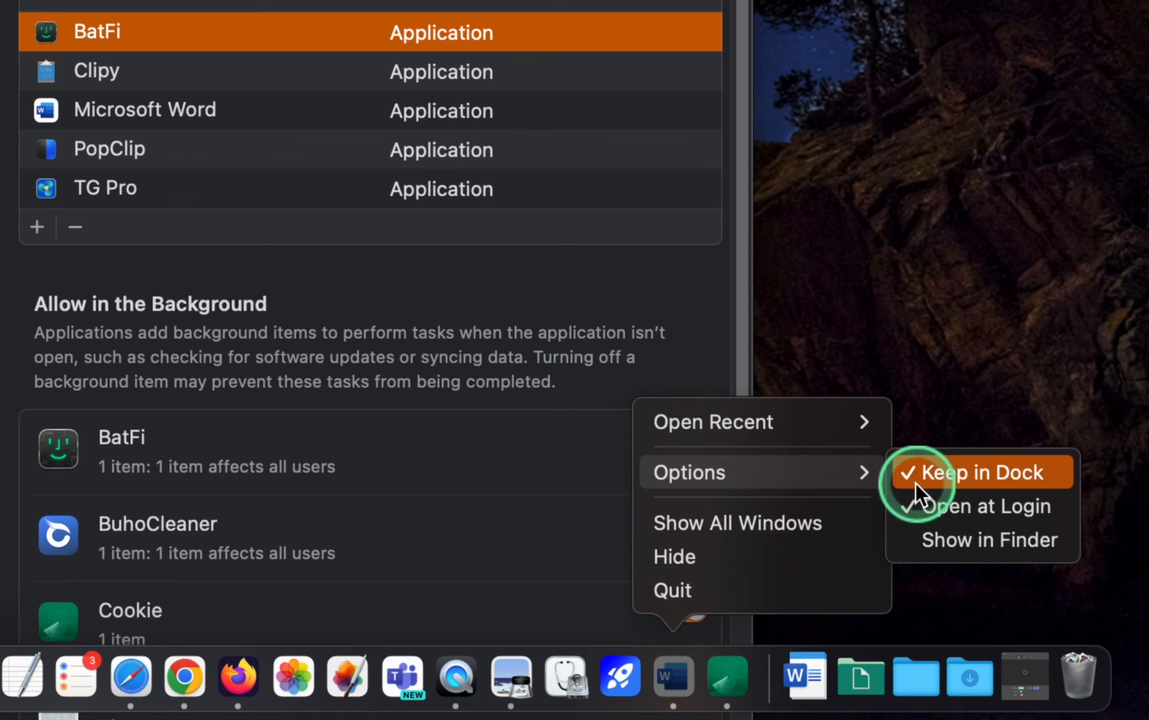
mouse_move(982, 506)
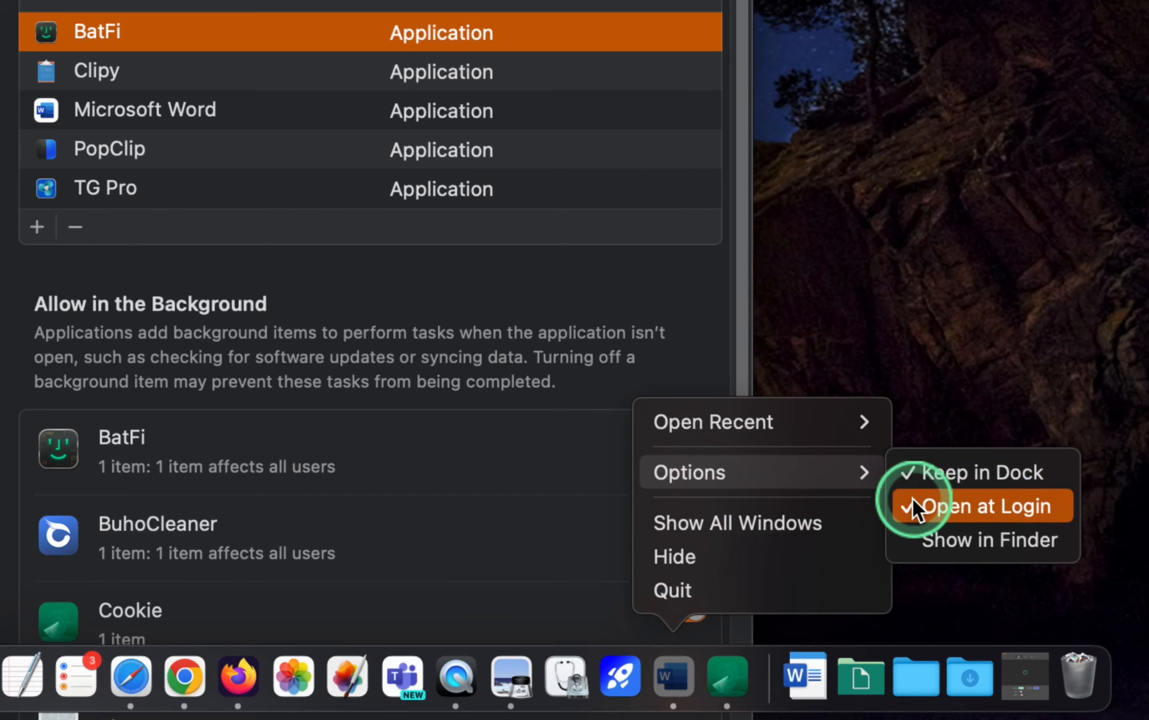